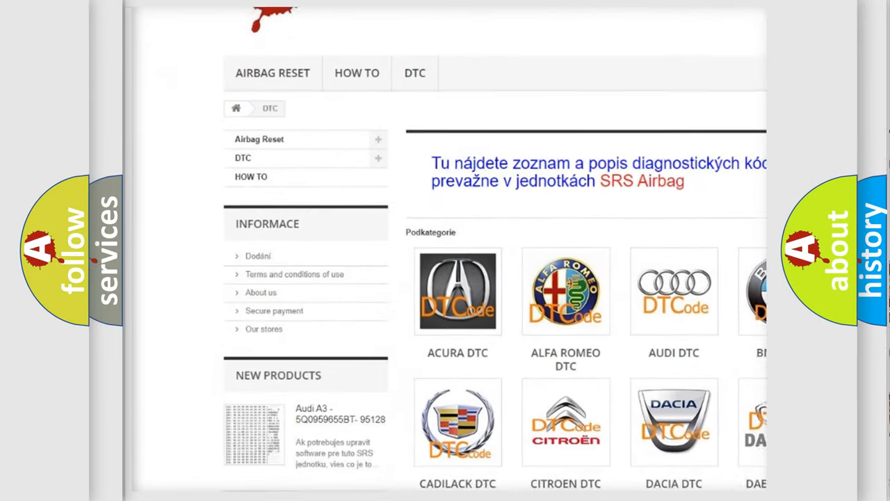
scroll("down", 3)
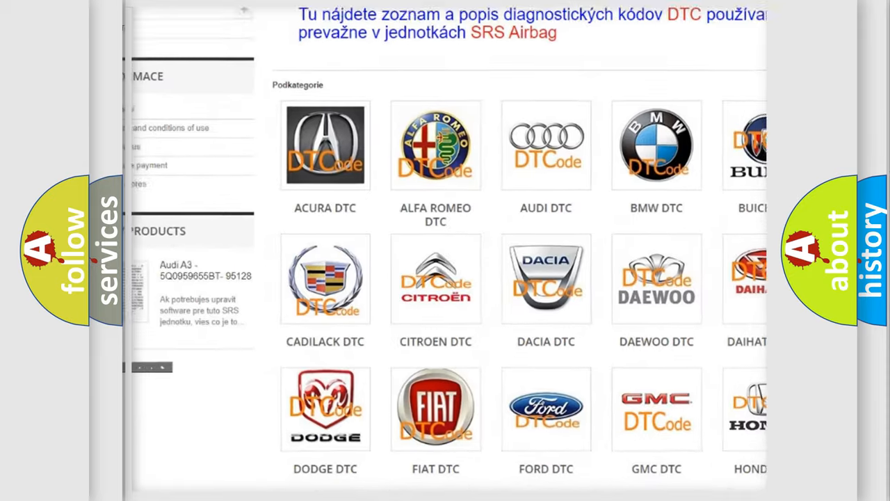
scroll("down", 3)
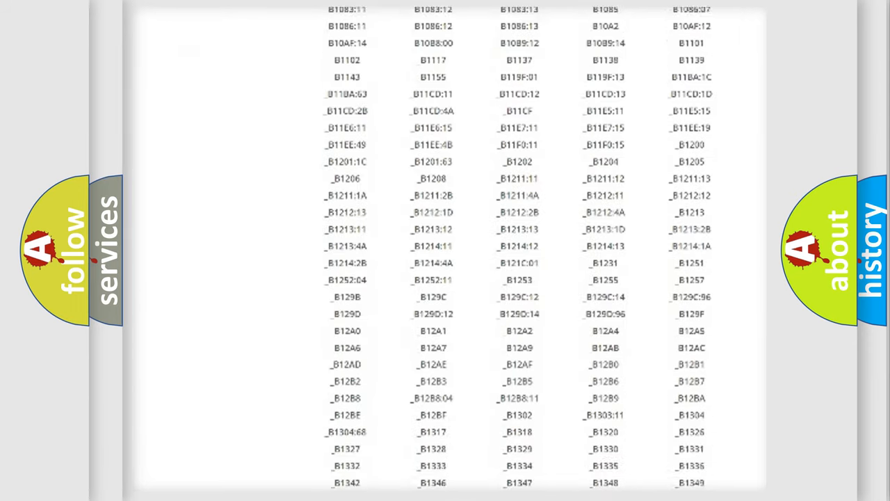
scroll("down", 3)
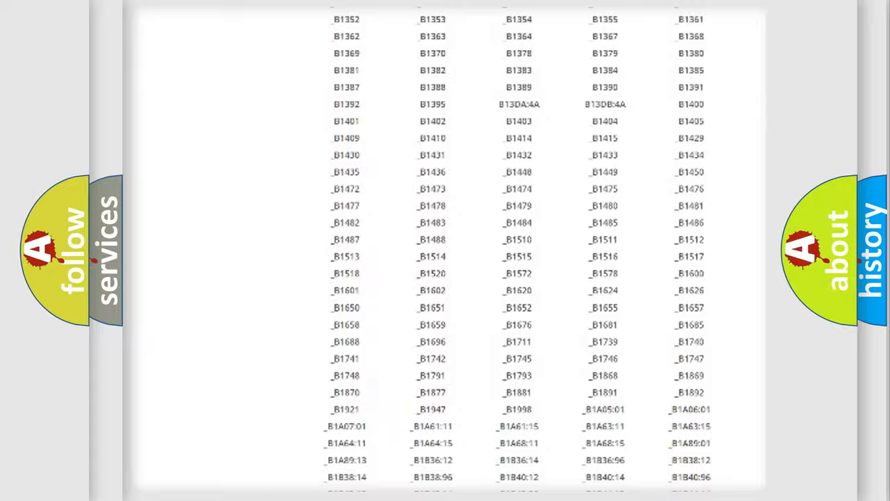